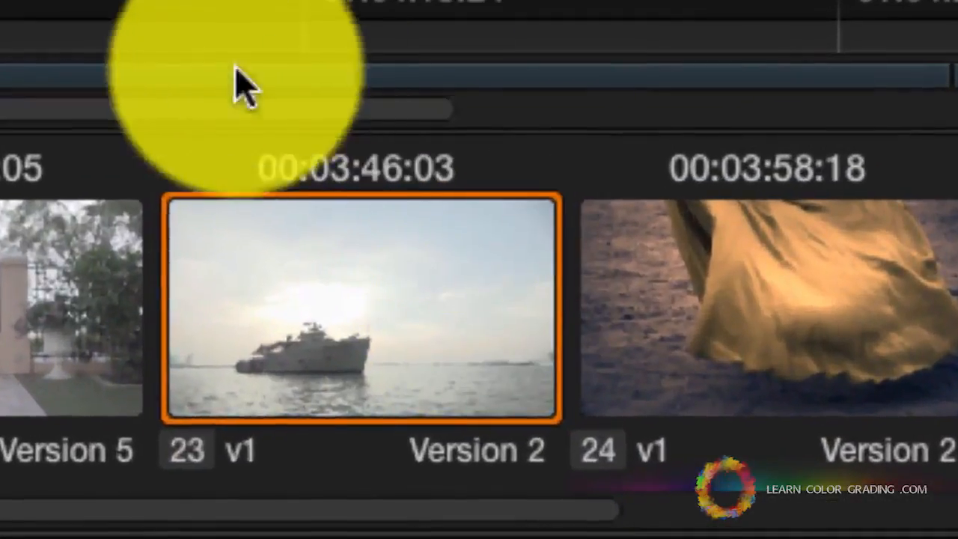
mouse_move(423, 498)
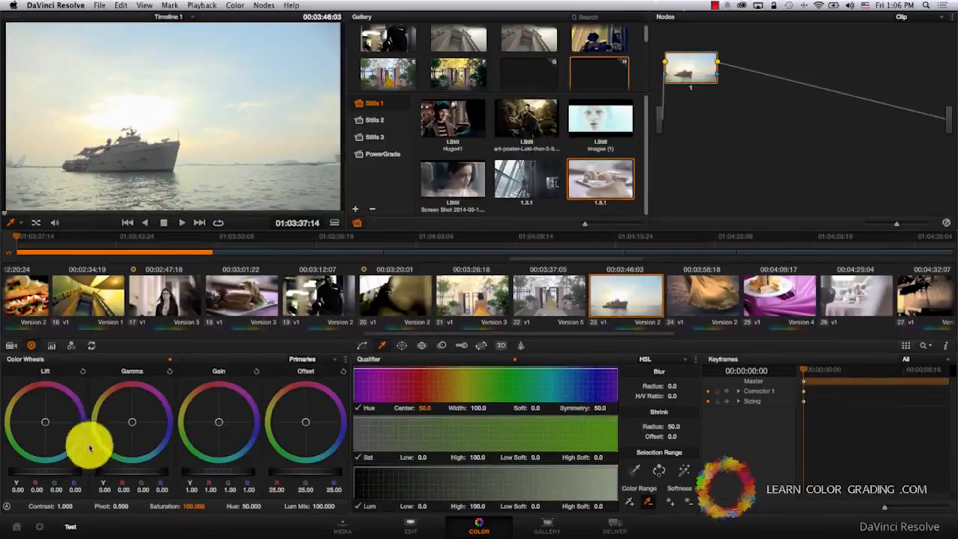
Step: Balance node 1, warm node 2, and lower the dark end of the Lum vs Sat curve
left_click_drag(89, 445, 139, 475)
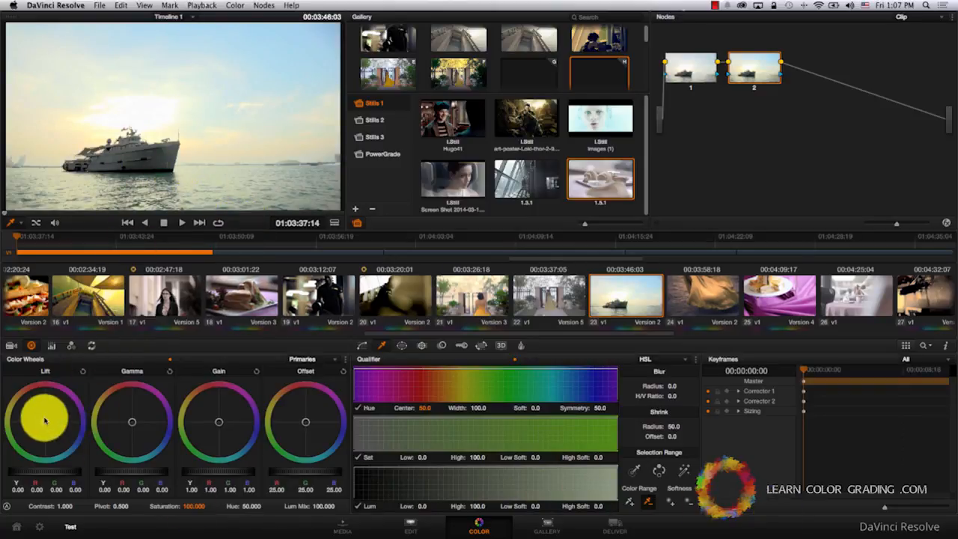
left_click_drag(44, 419, 63, 410)
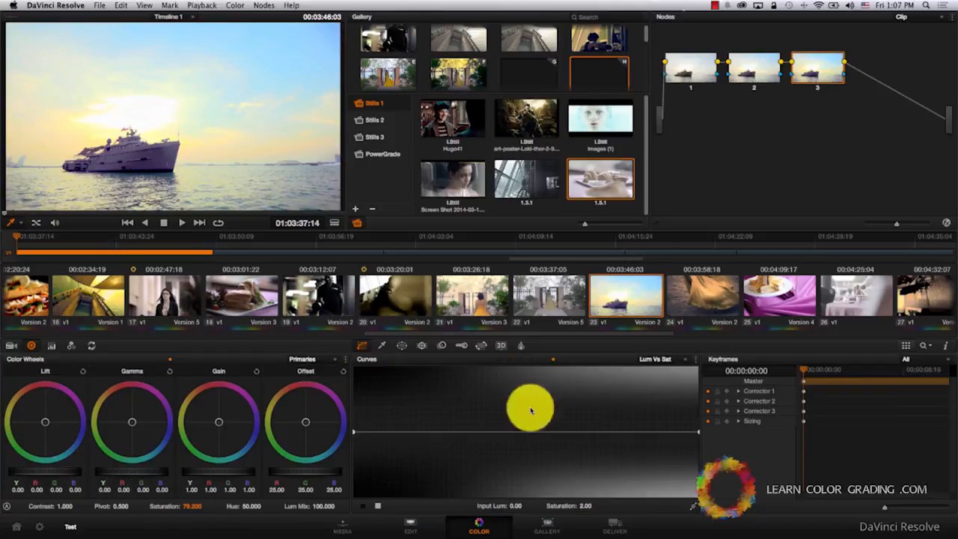
left_click_drag(532, 409, 356, 475)
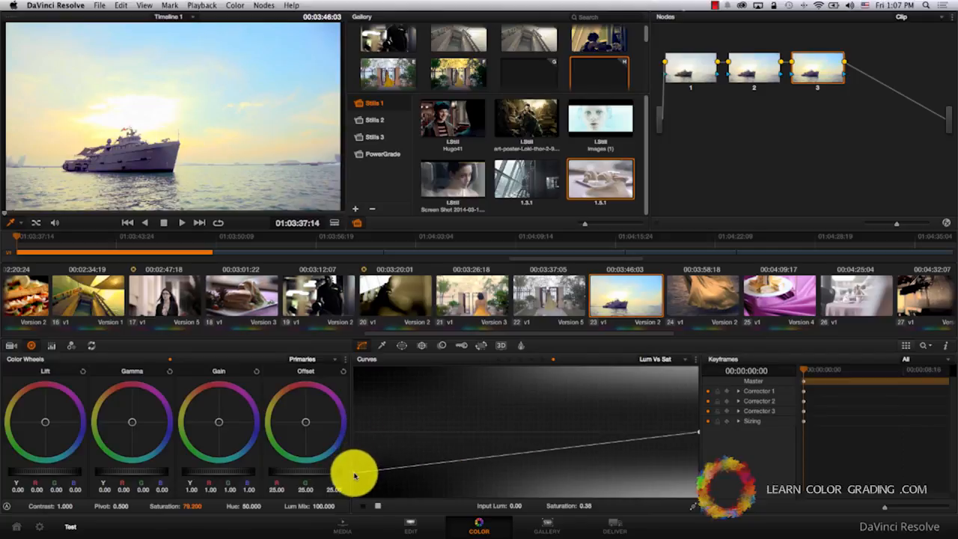
left_click_drag(355, 475, 539, 414)
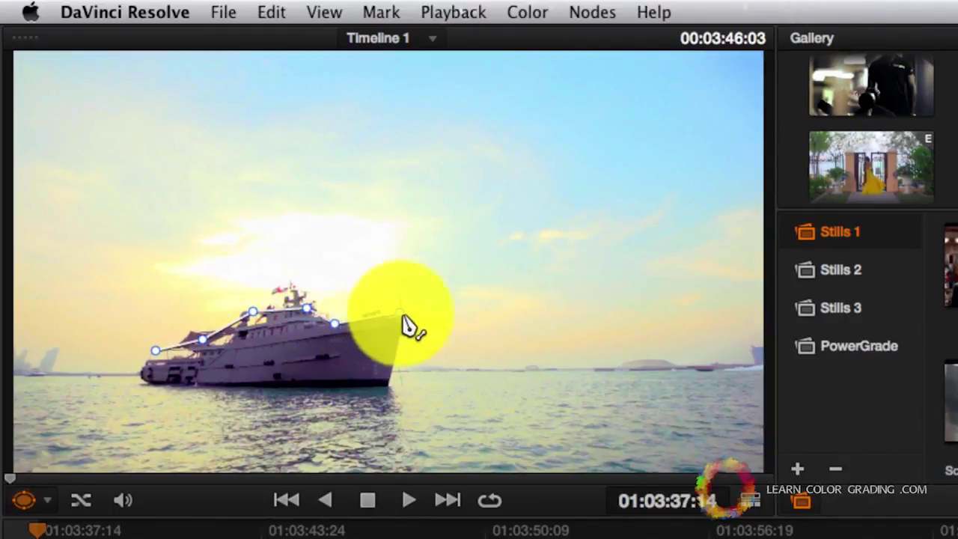
Step: Trace a soft-edged polygon window around the boat on node 4
left_click_drag(404, 322, 146, 389)
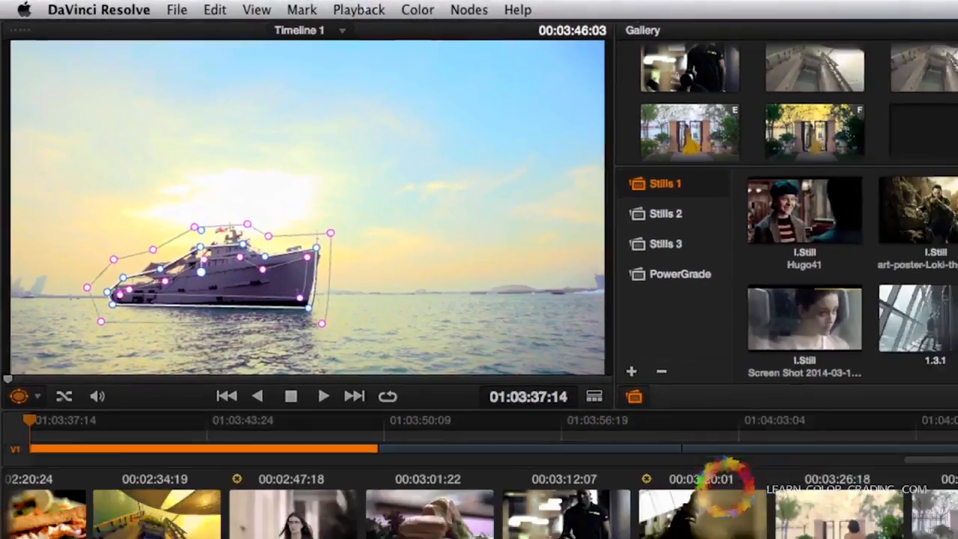
left_click(479, 529)
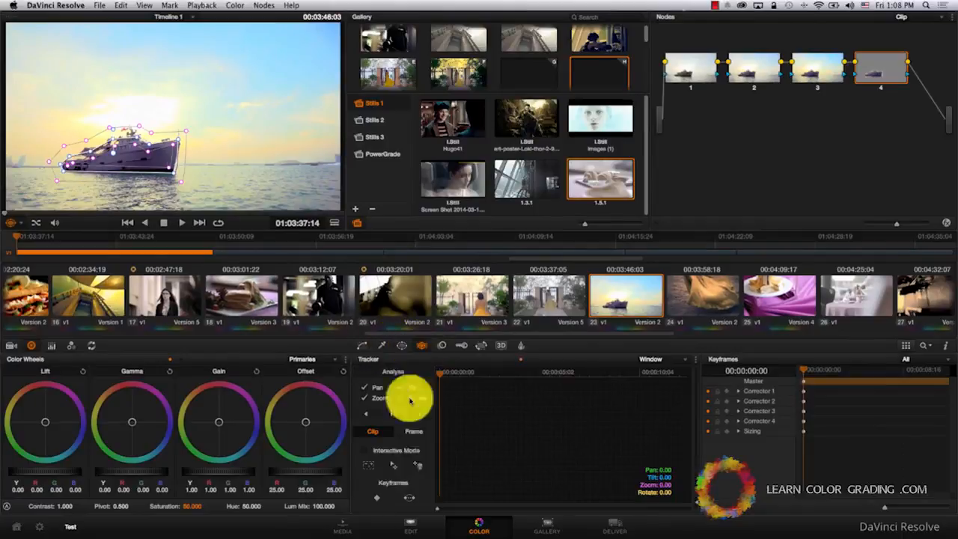
Step: Track the boat's polygon window forward through the clip
left_click(411, 402)
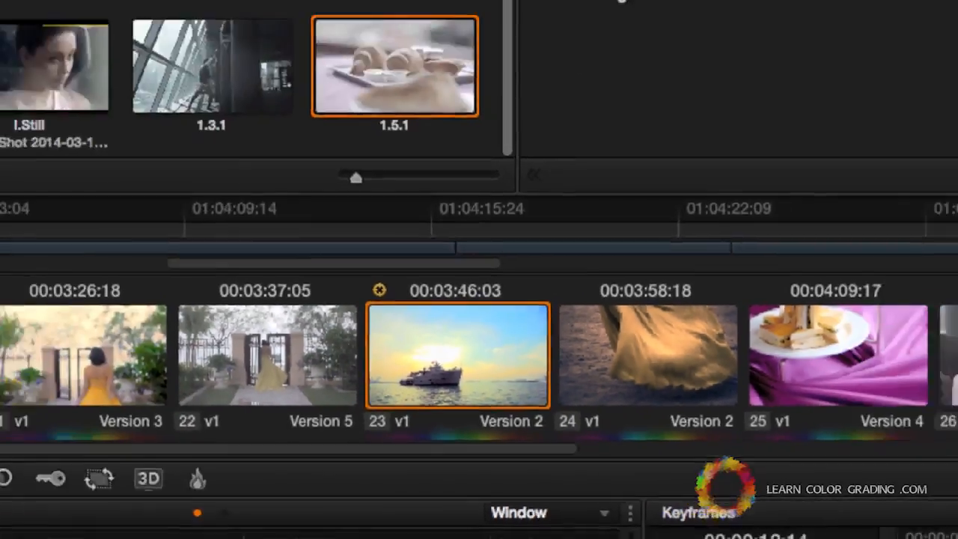
Step: Create a new local version of the boat clip named Version 4
right_click(462, 355)
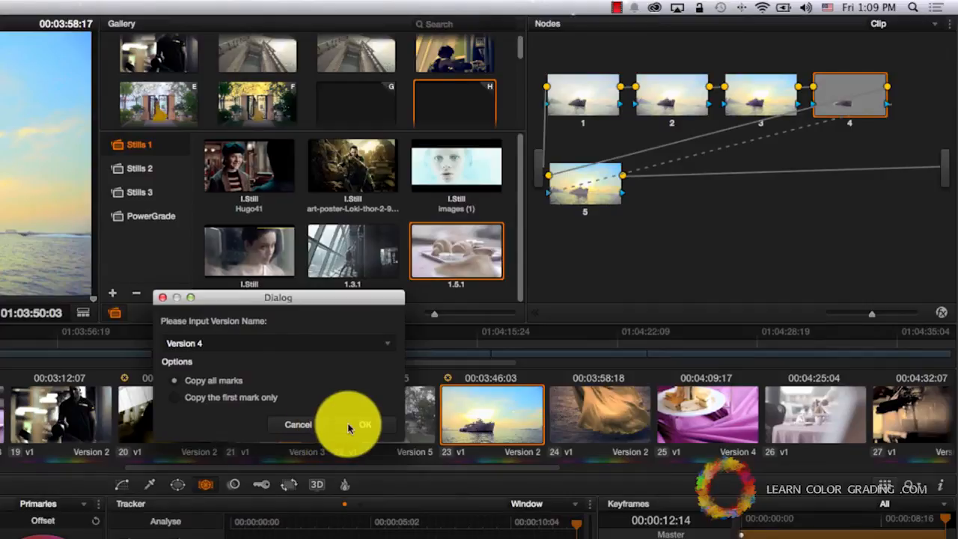
left_click(366, 425)
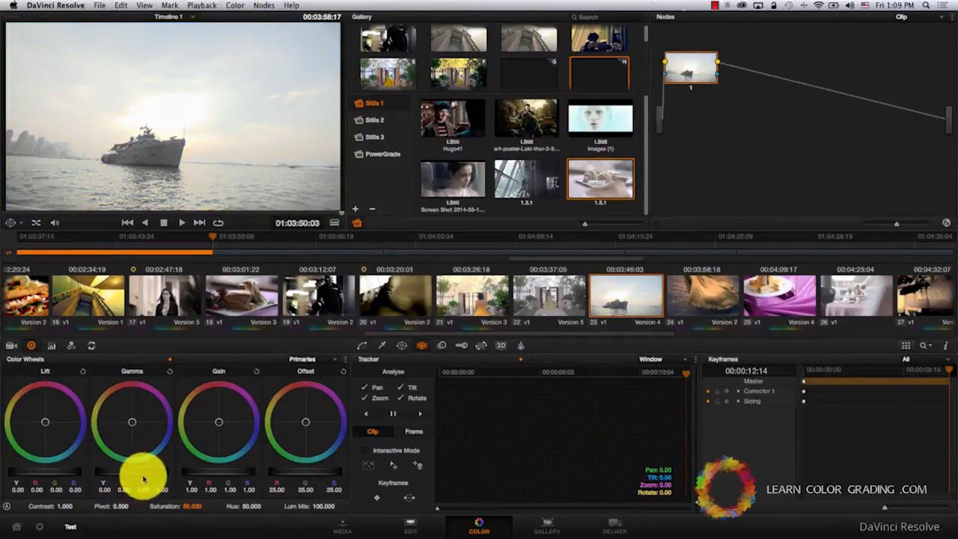
Step: Lower Gamma and Lift, then shift the Offset wheel toward blue on Version 4
left_click_drag(142, 468, 198, 468)
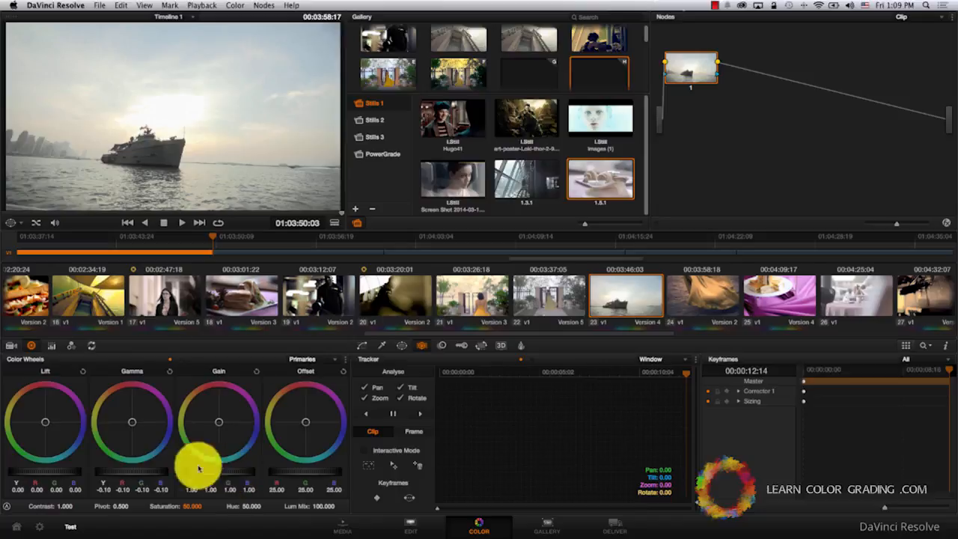
left_click_drag(200, 468, 51, 470)
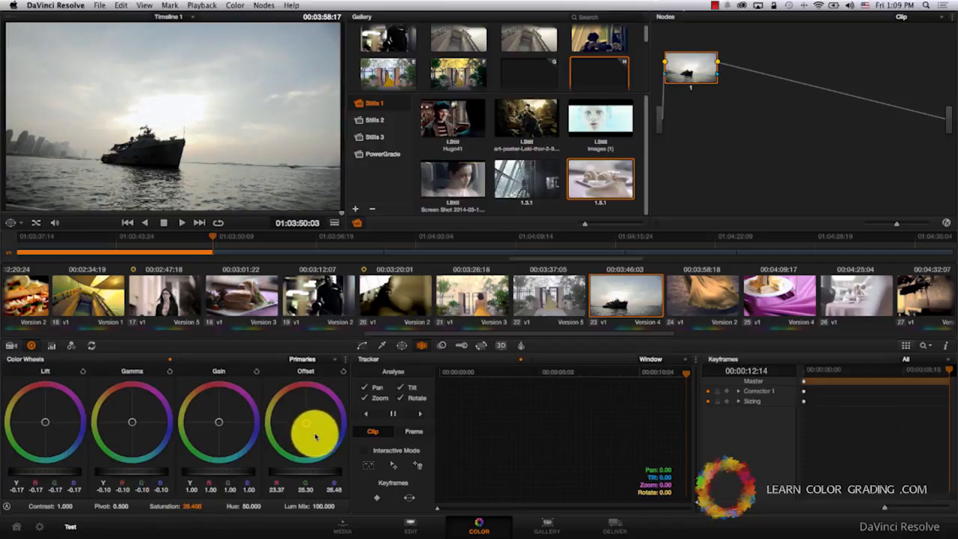
left_click_drag(307, 423, 335, 455)
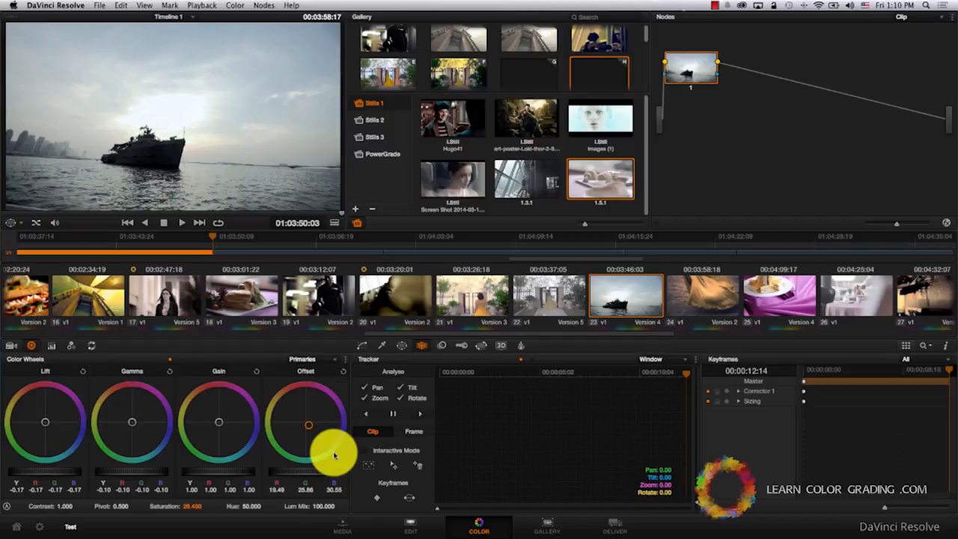
Step: Switch back to the tracked high-key version and play it in a loop
key("cmd+n")
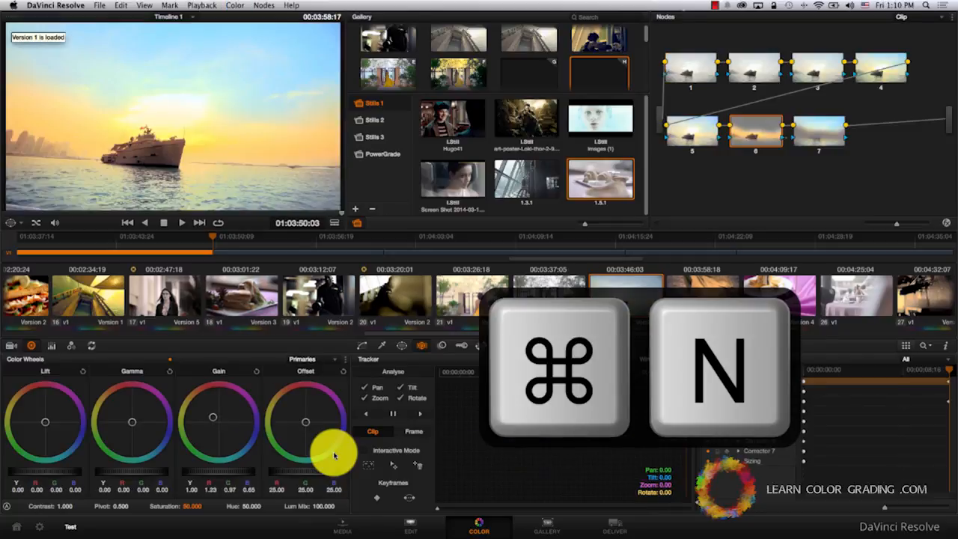
key("cmd+b")
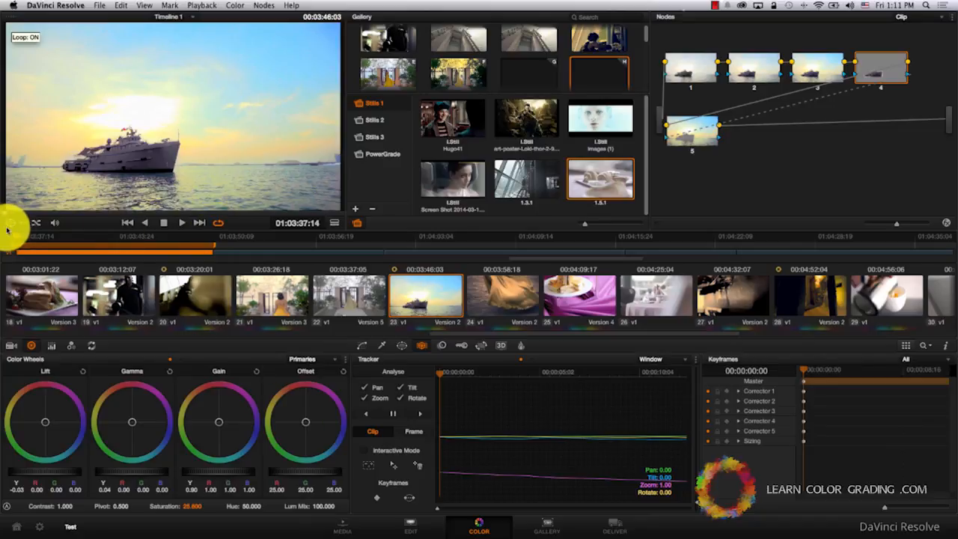
left_click(10, 222)
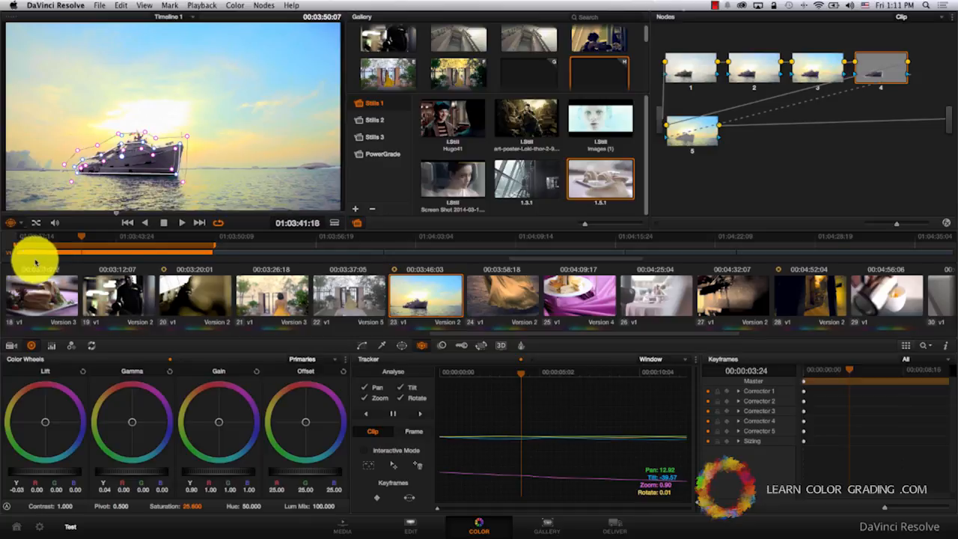
mouse_move(700, 139)
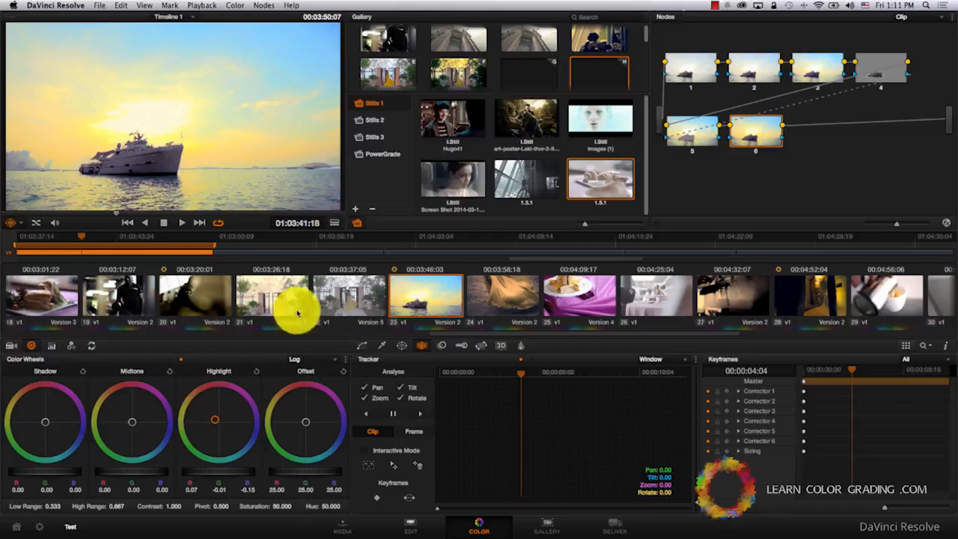
mouse_move(315, 307)
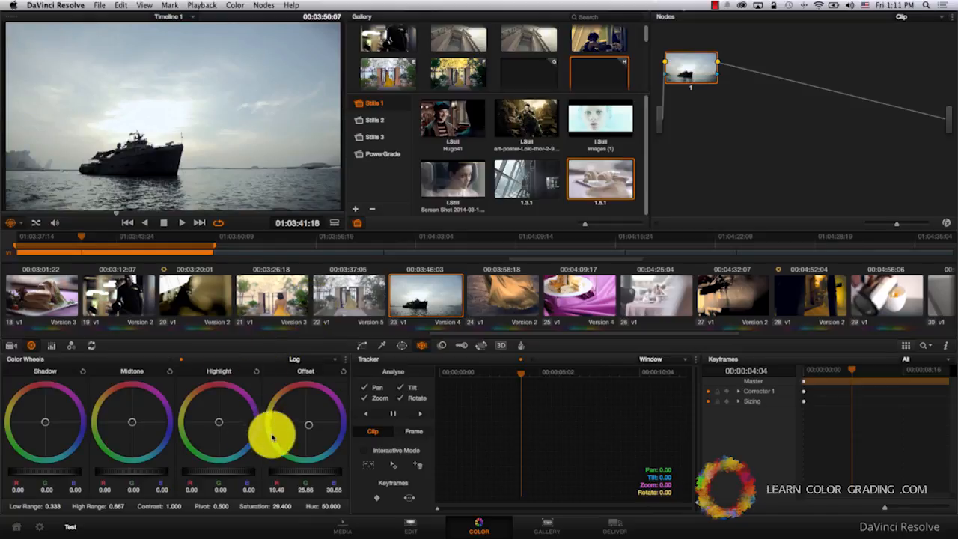
Step: Push Version 4's Offset further toward blue and show a Versions split screen
left_click_drag(274, 438, 340, 468)
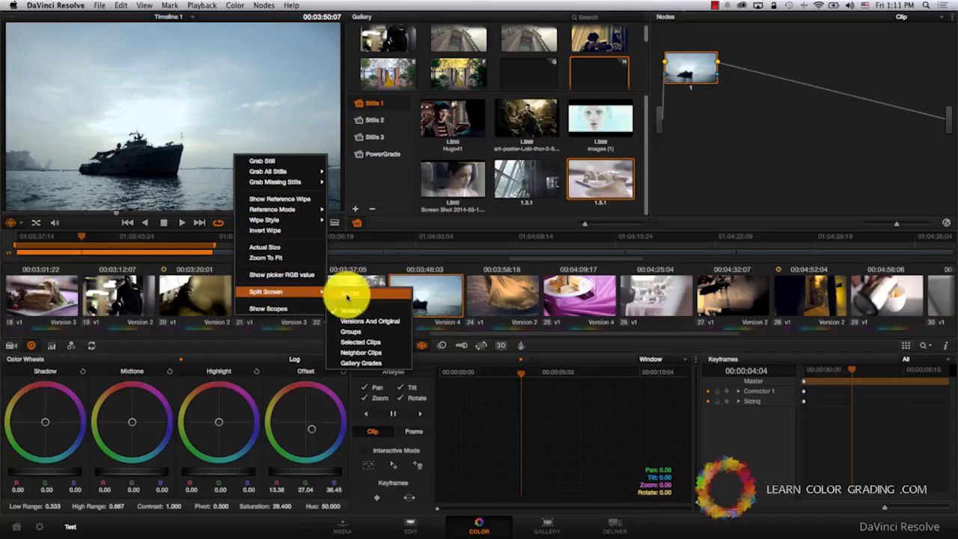
left_click(352, 302)
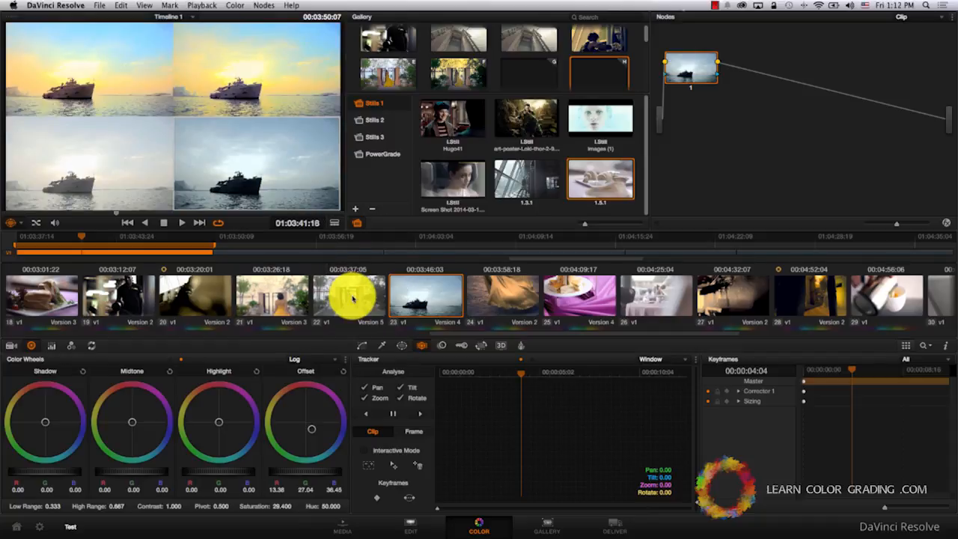